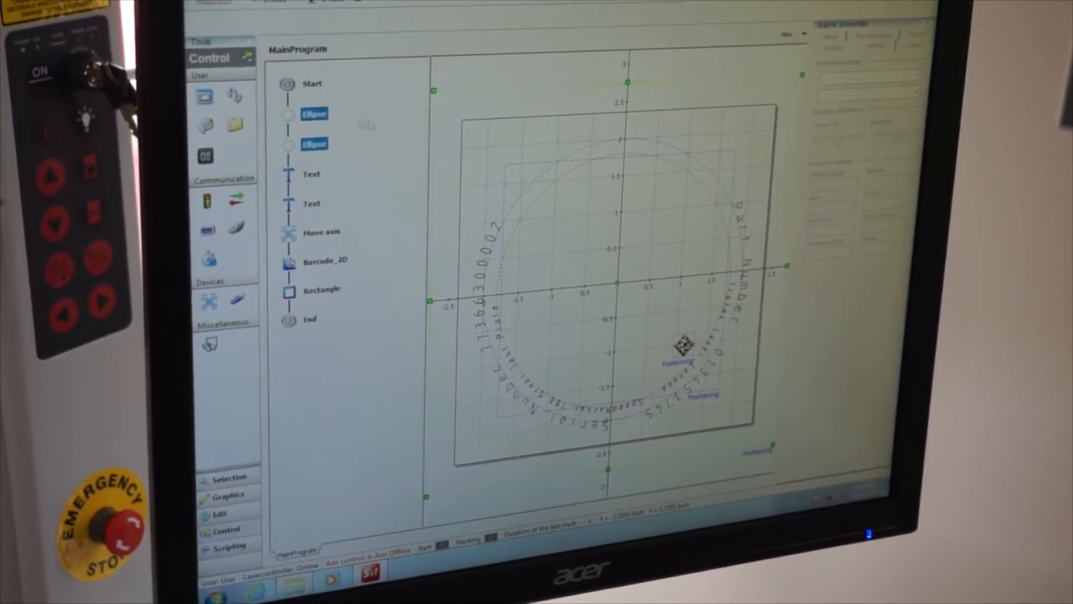
Select the first circular Text entry in the MainProgram tree to show its marking parameters.
click(336, 177)
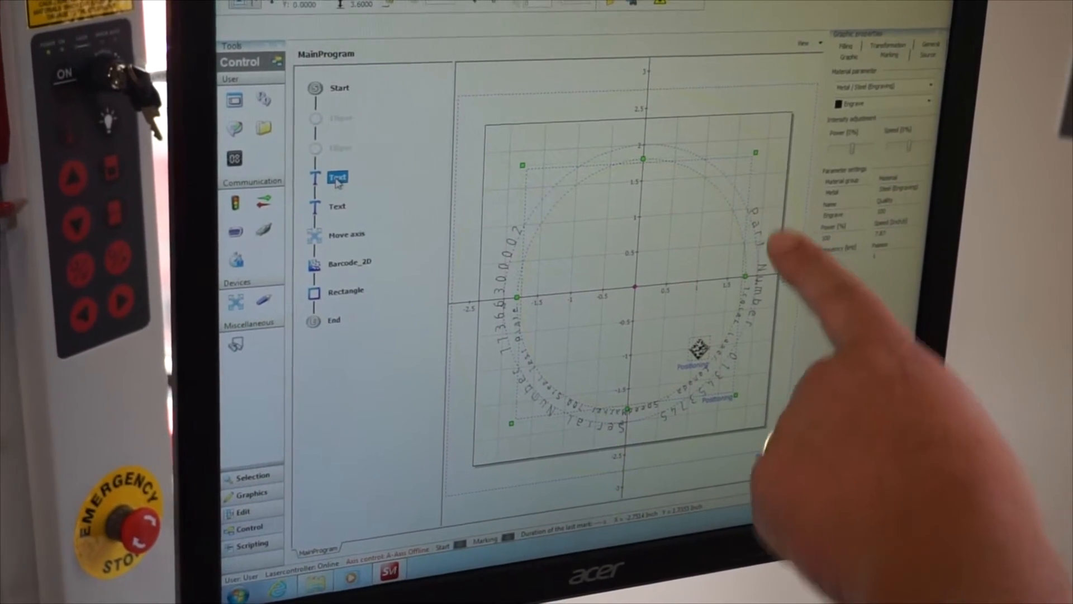